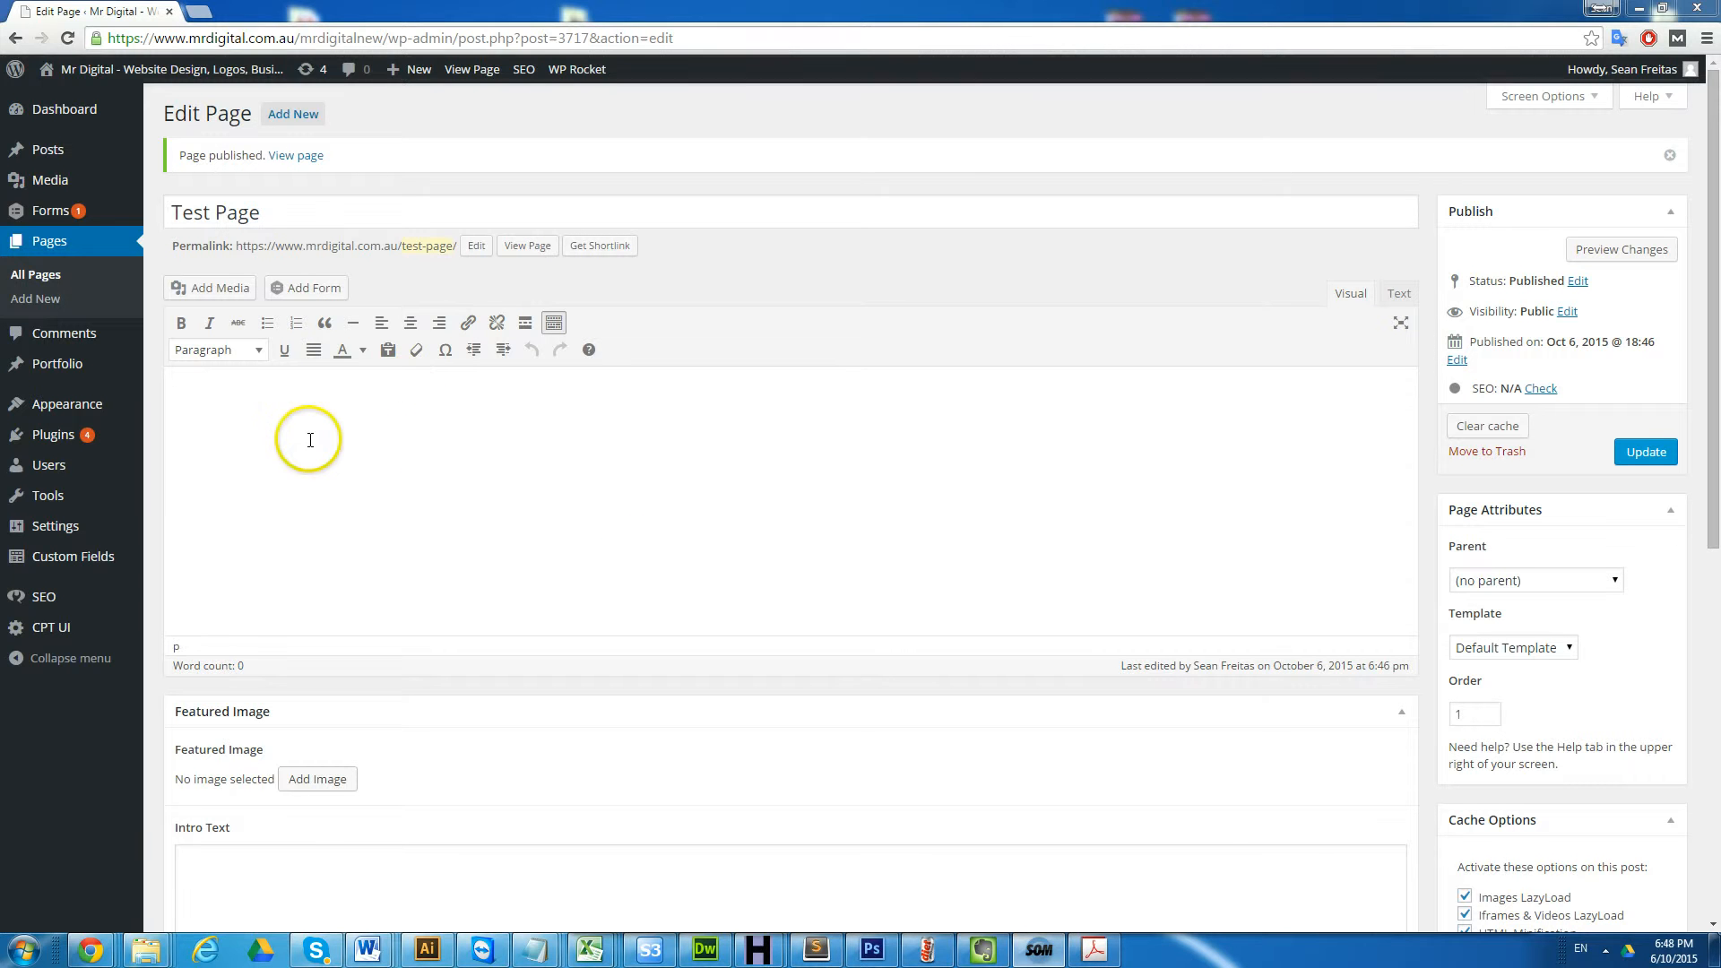
mouse_move(250, 546)
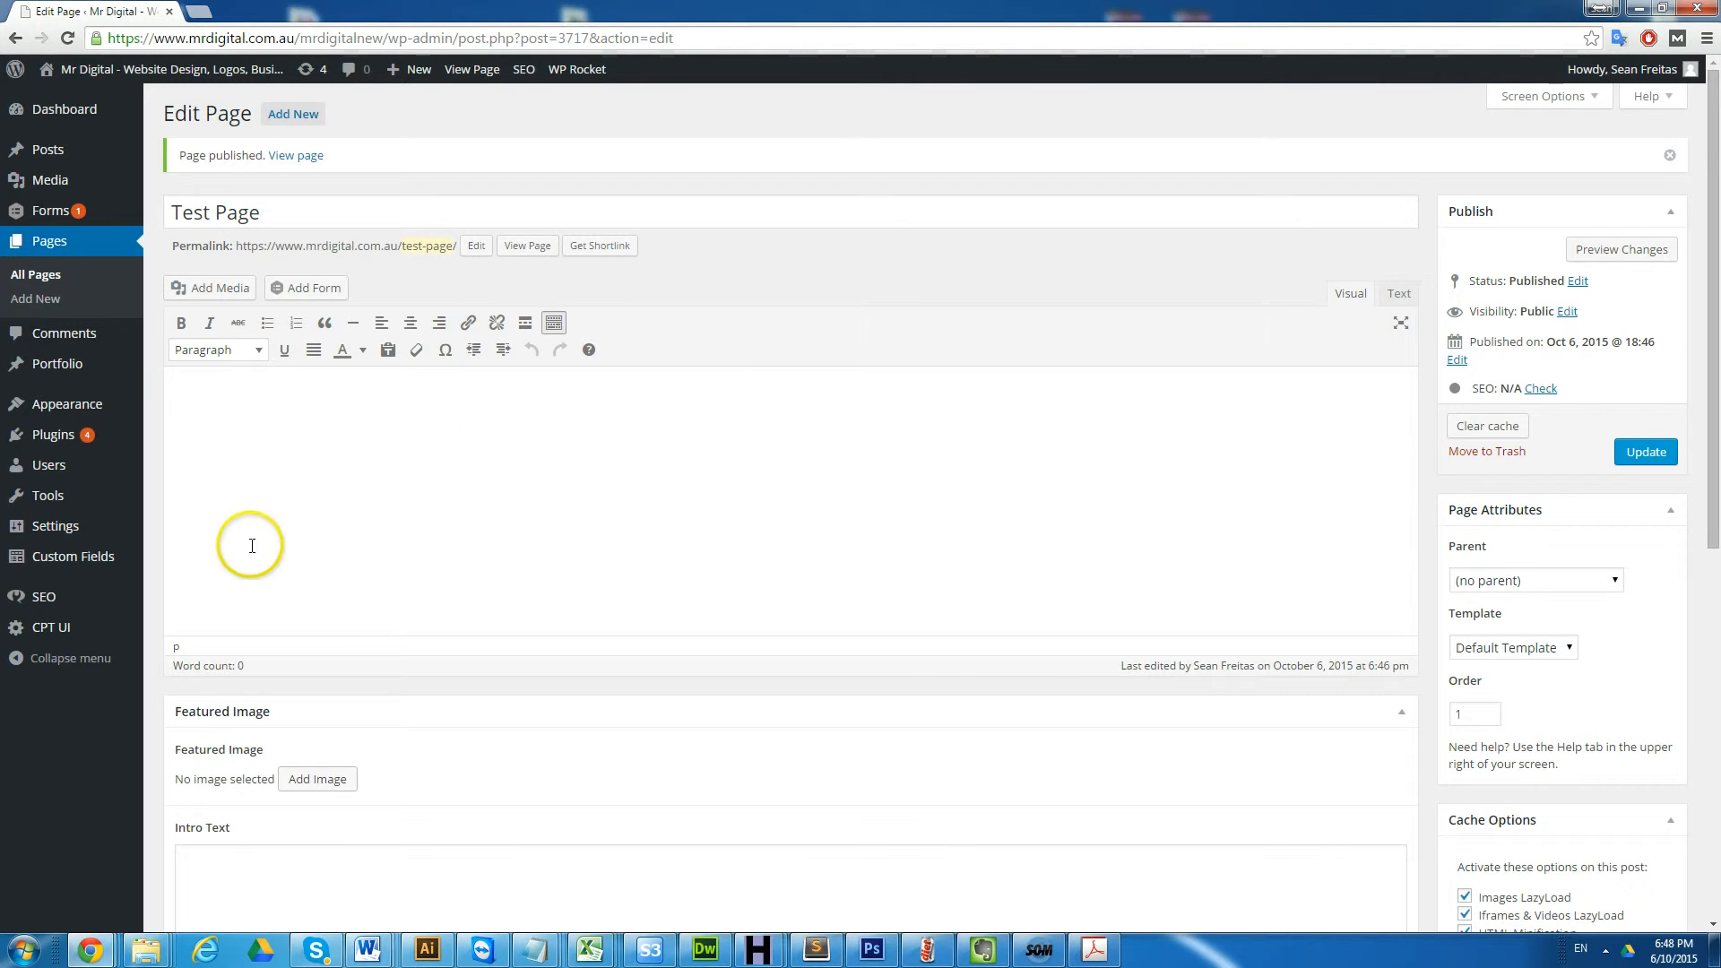
mouse_move(421, 439)
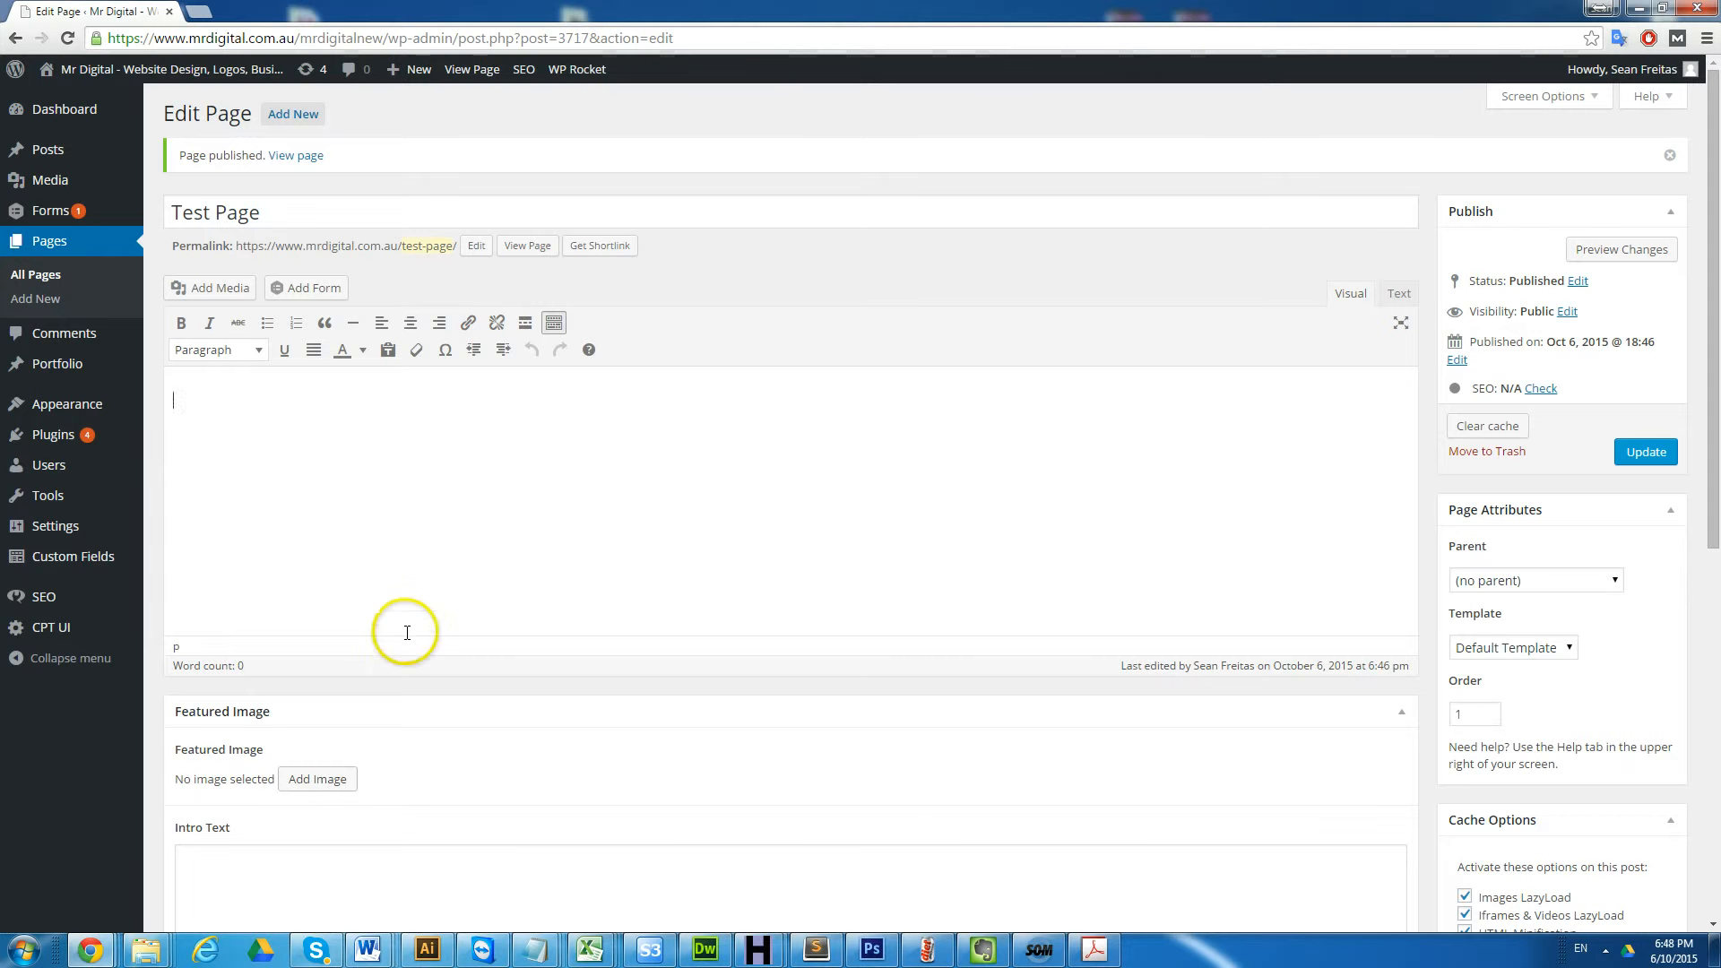
mouse_move(368, 948)
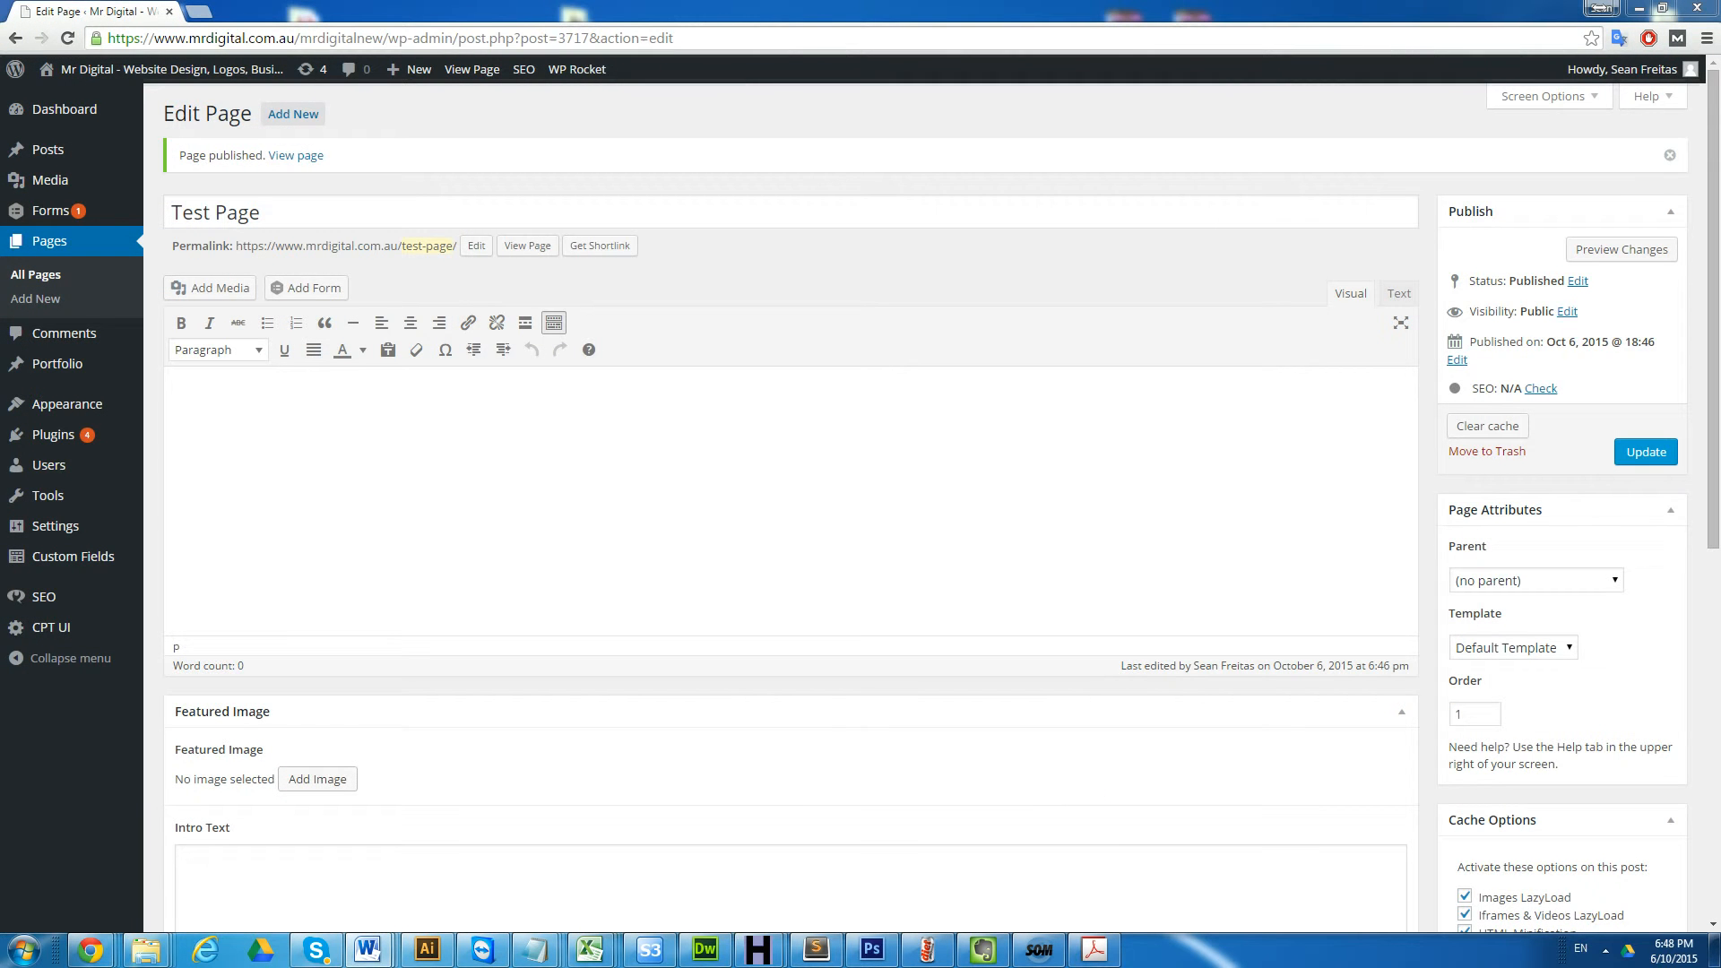
Step: In Word, insert a 4x5 table with headers sdds, dssd, sdsd, sdsd, then minimize Word
left_click(368, 948)
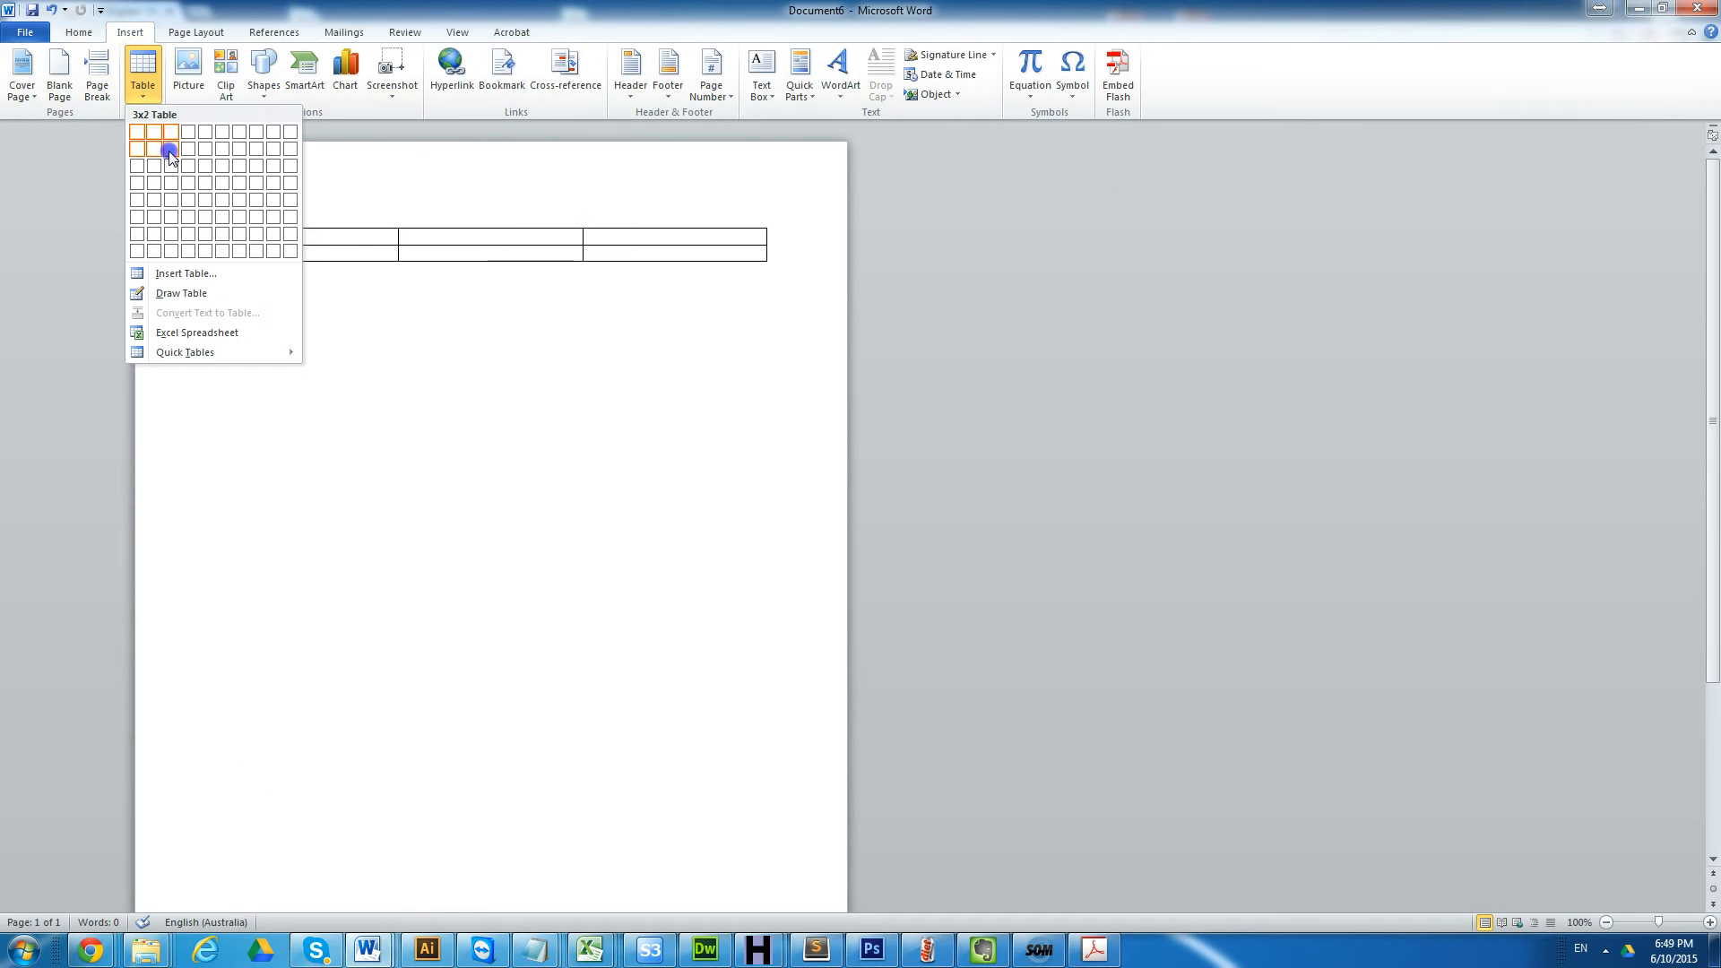
left_click(221, 182)
type("ds")
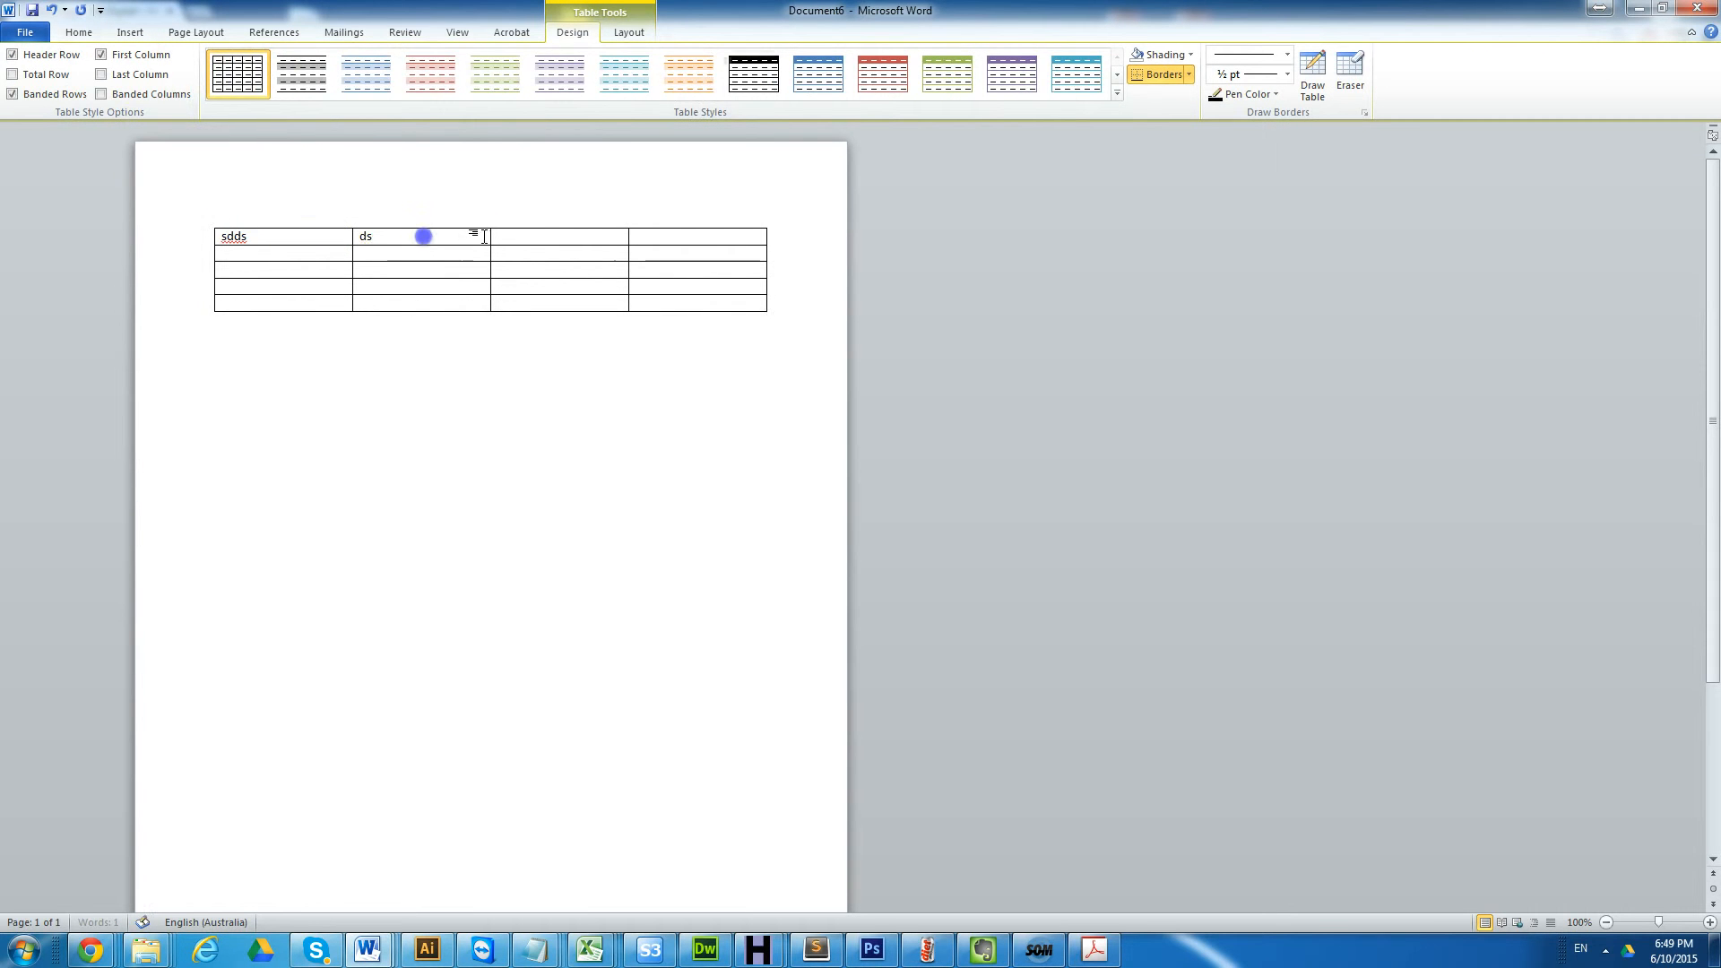
left_click(206, 225)
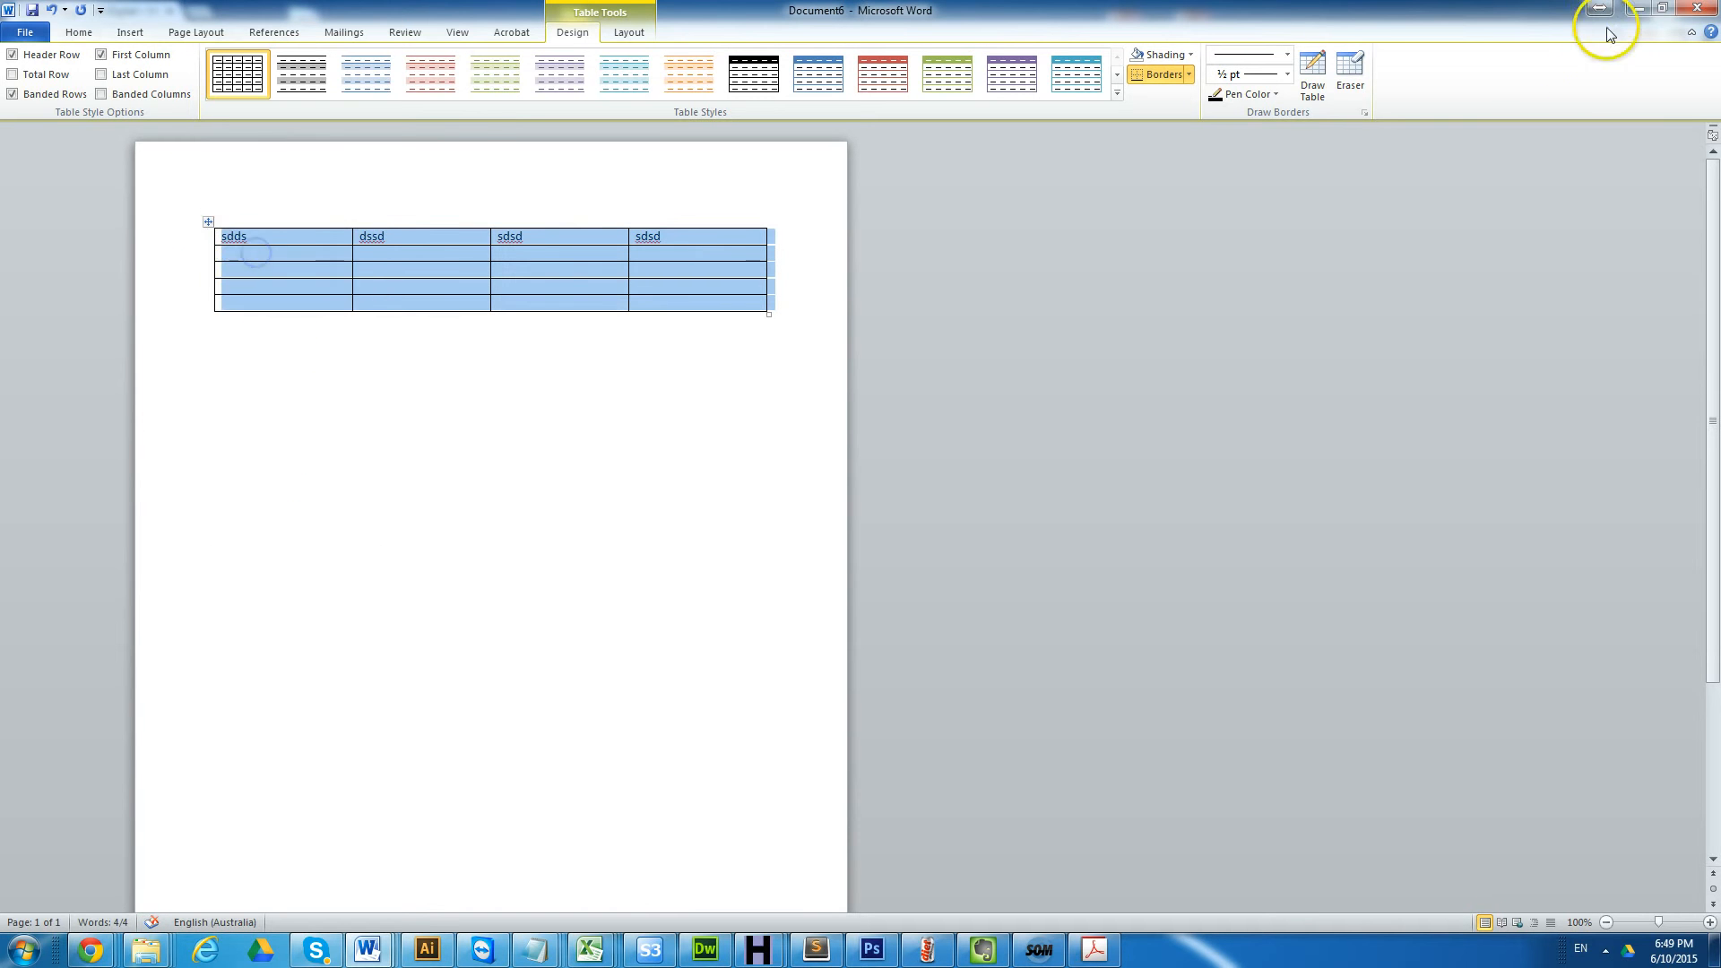
left_click(90, 950)
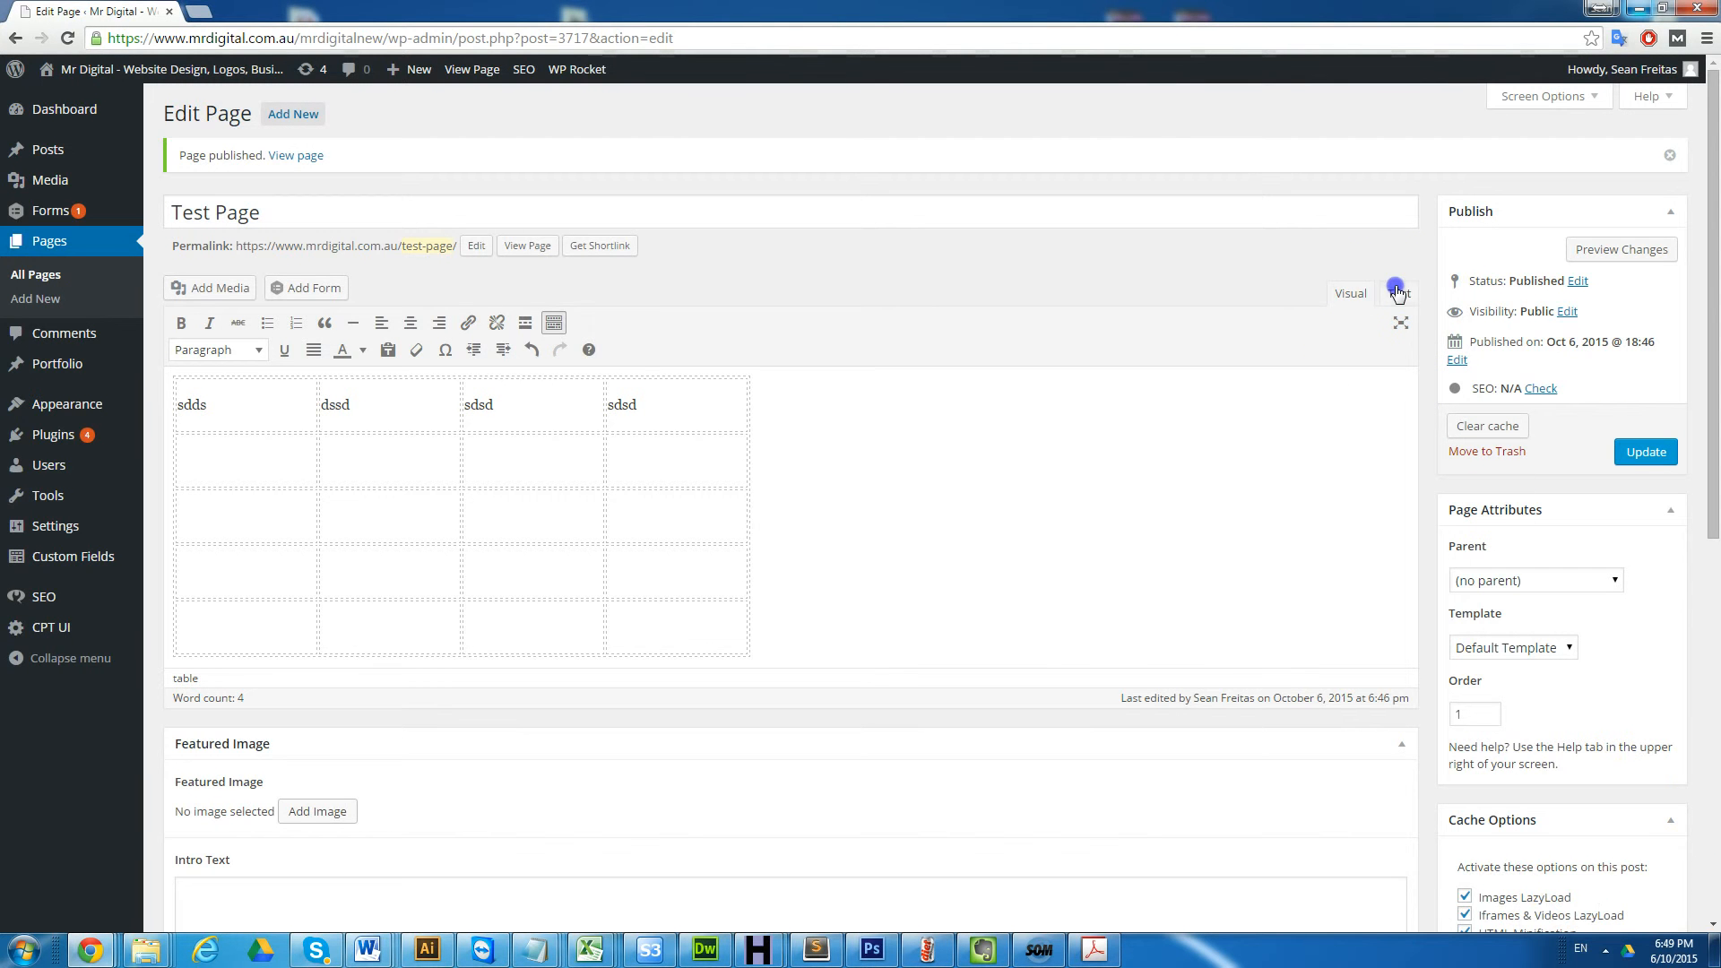
Step: Check the pasted table's HTML in Text view, then type entries into its cells in Visual view
left_click(1398, 273)
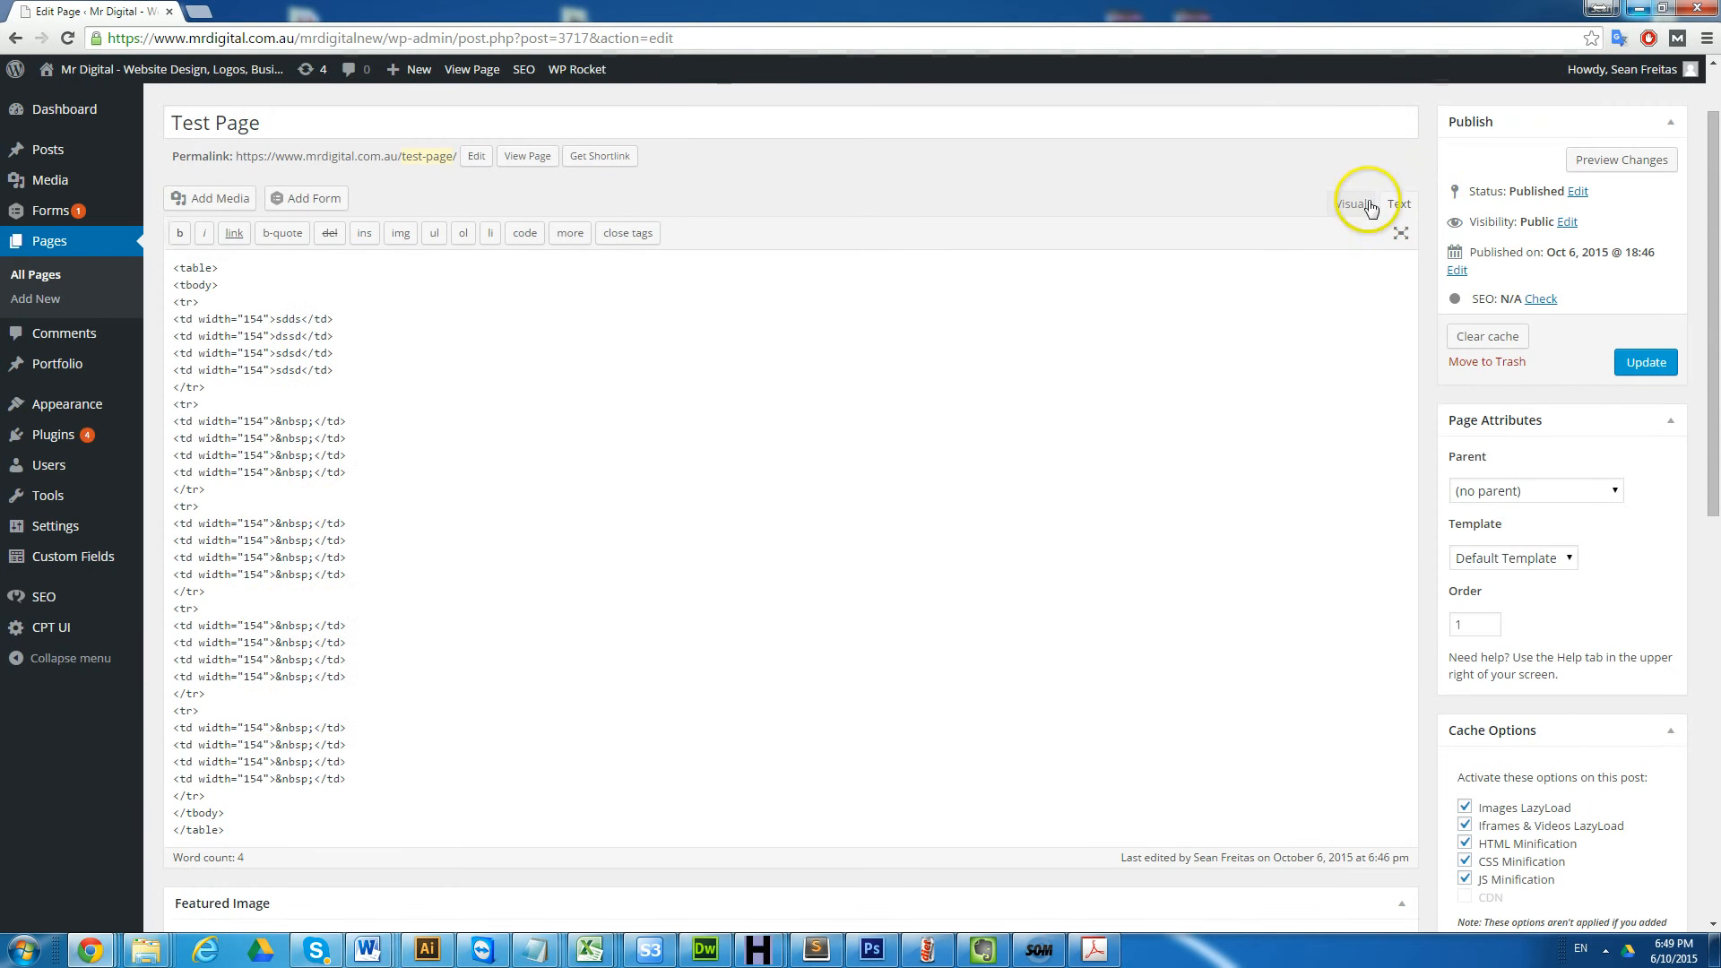
left_click(1349, 203)
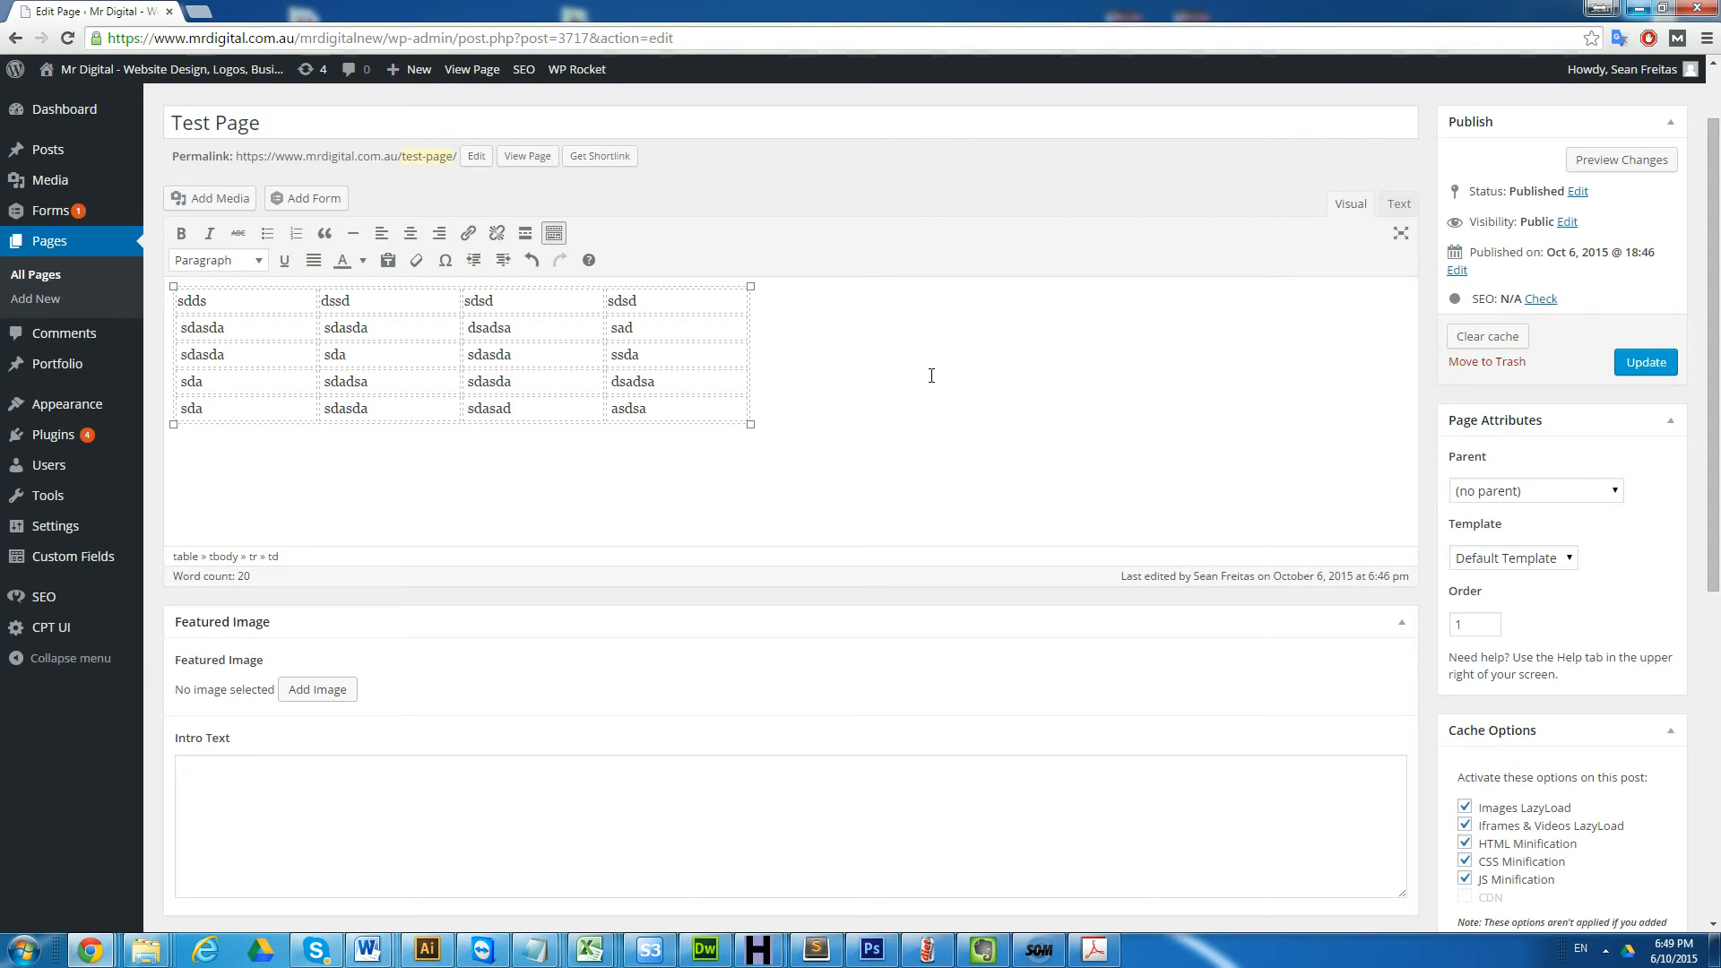
left_click(645, 409)
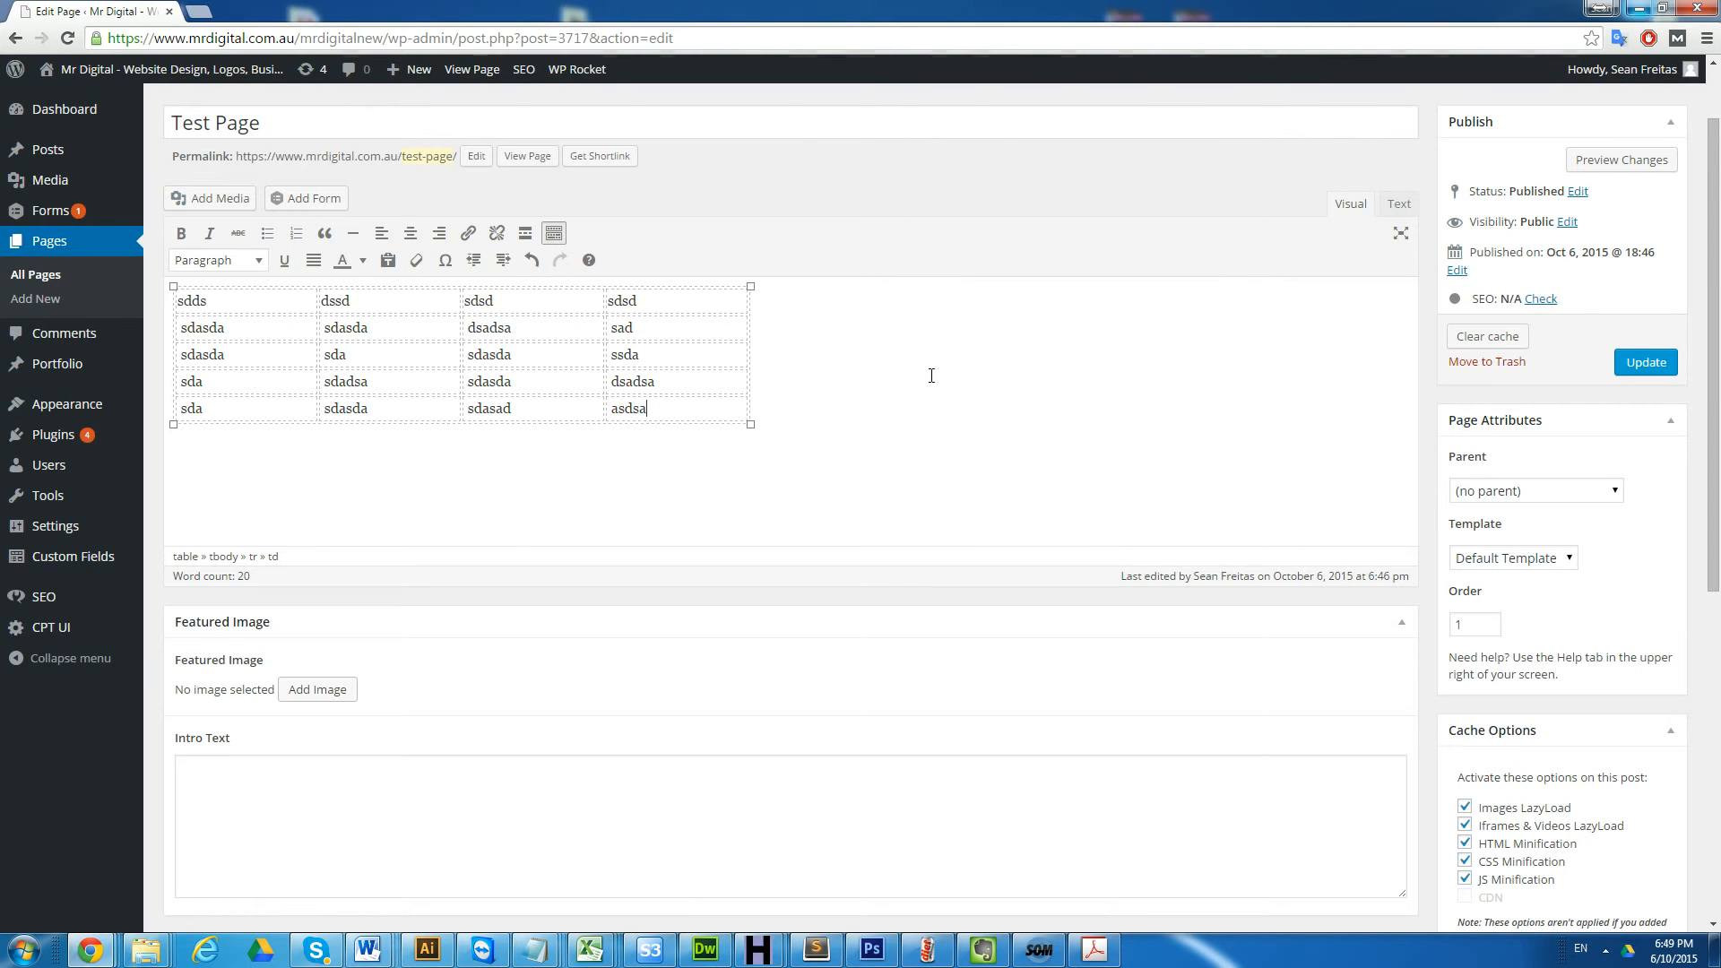
mouse_move(812, 353)
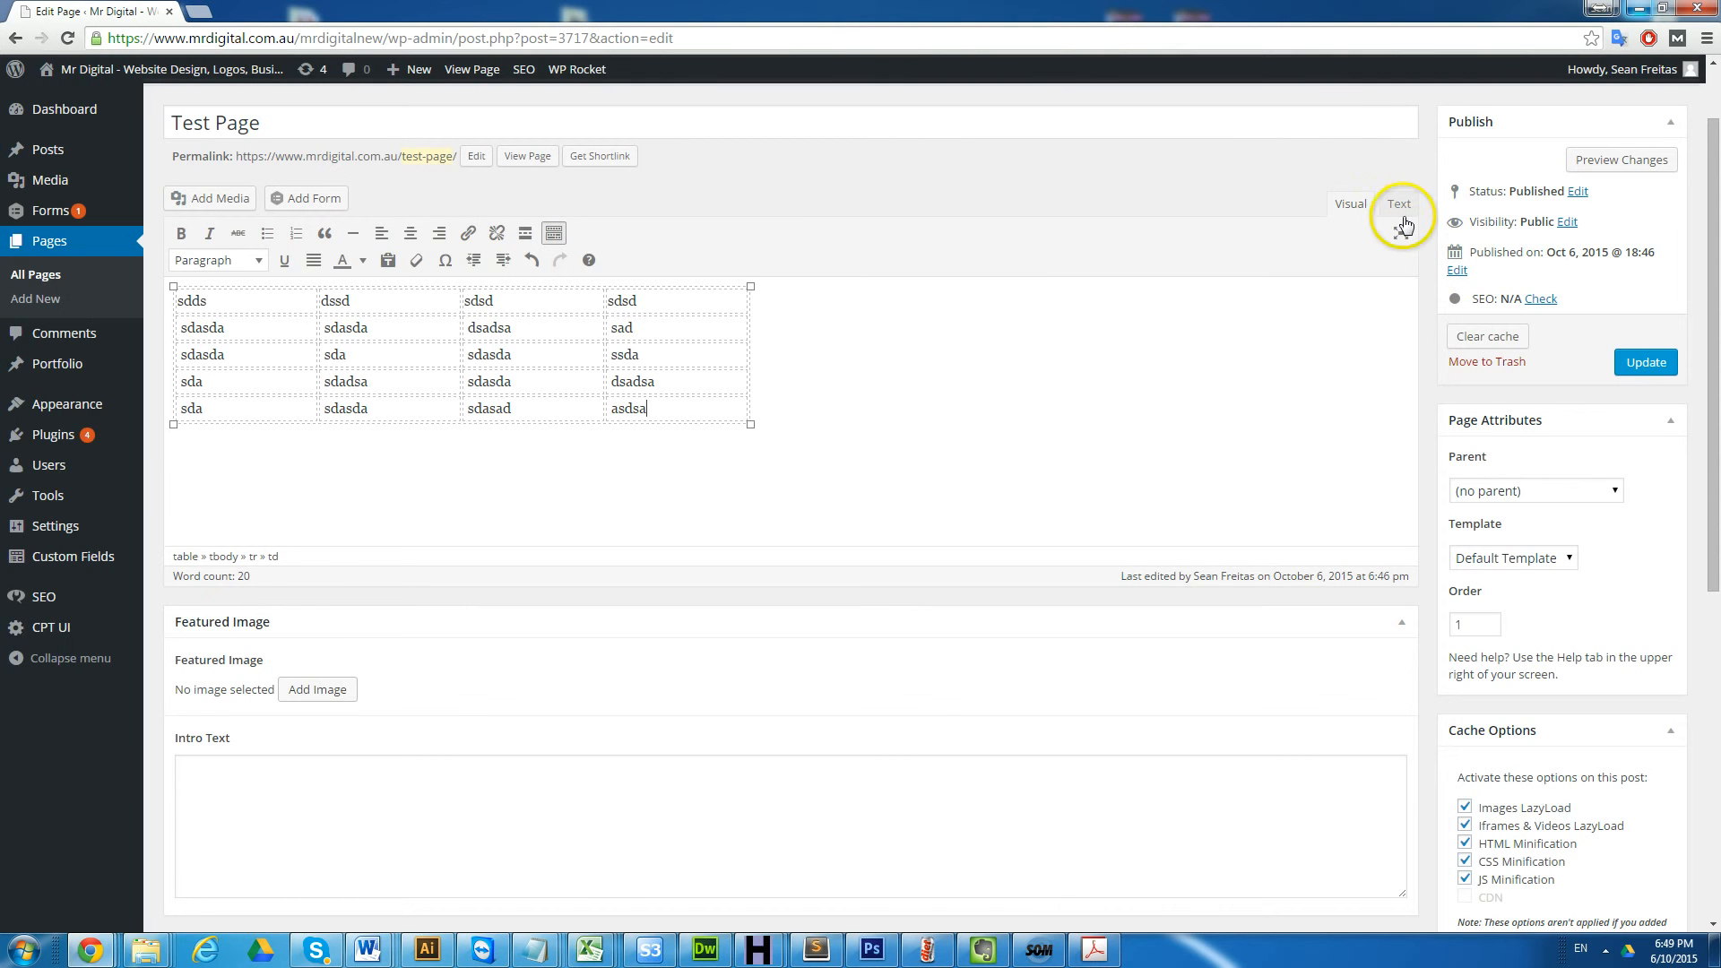
Step: In Text view, copy the last <tr> row markup and paste it five times before </tbody>
left_click(1398, 203)
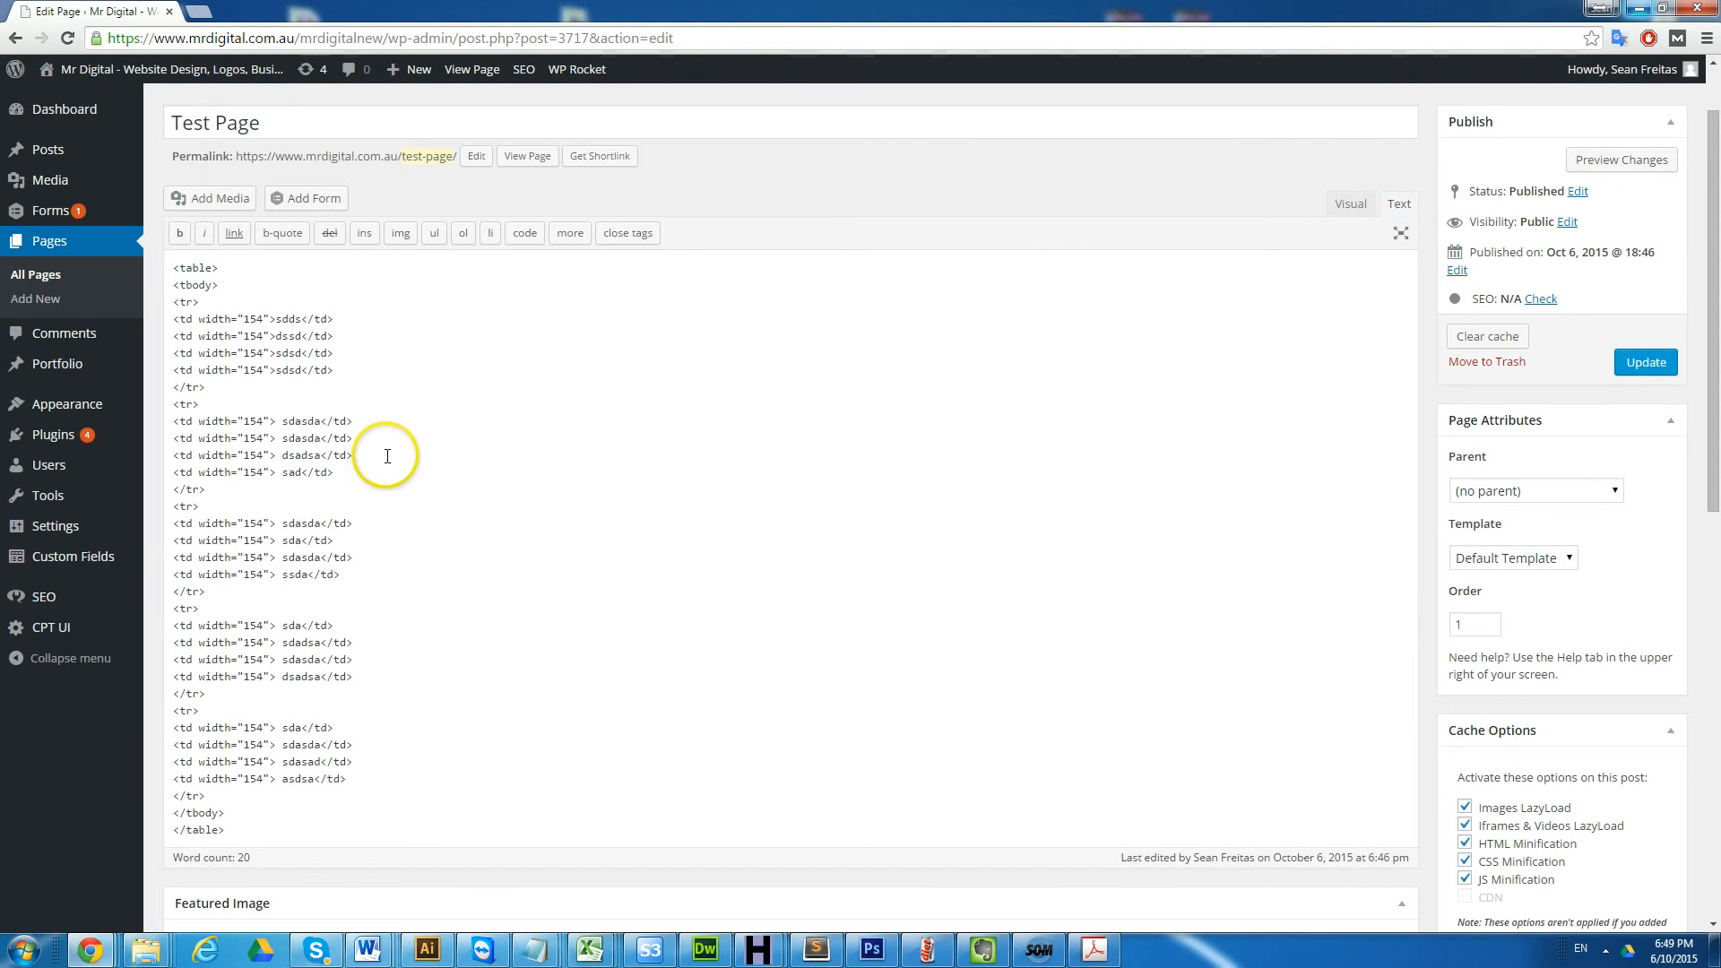
scroll("down", 3)
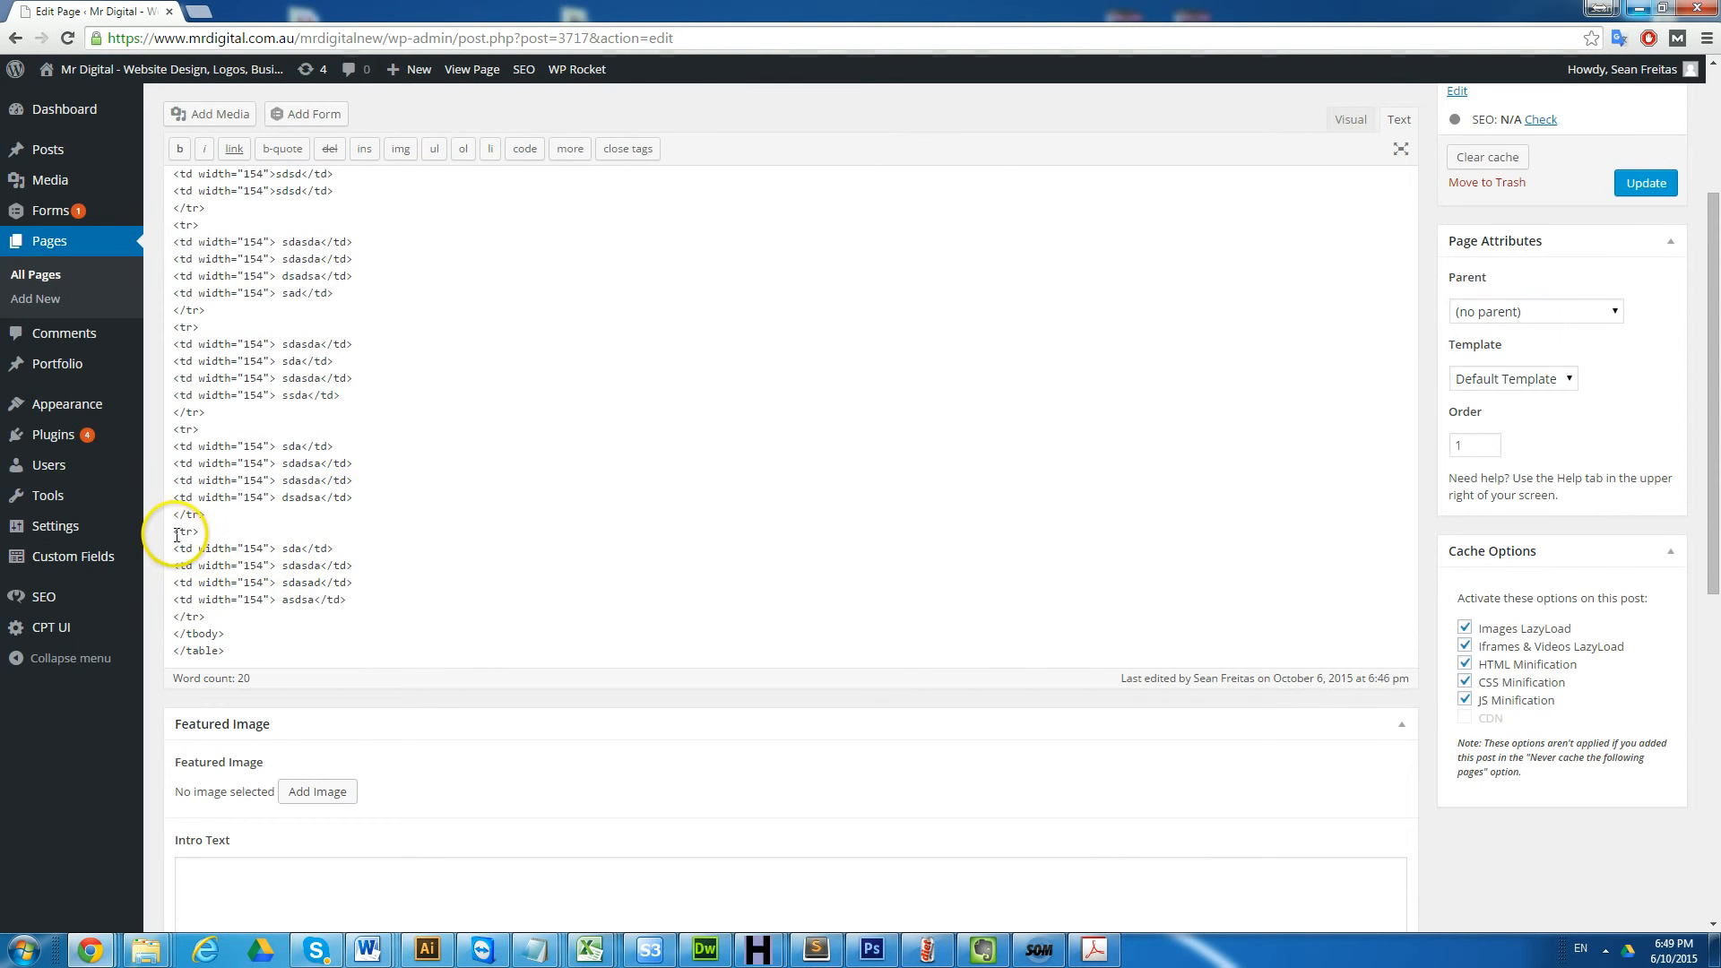
double_click(186, 529)
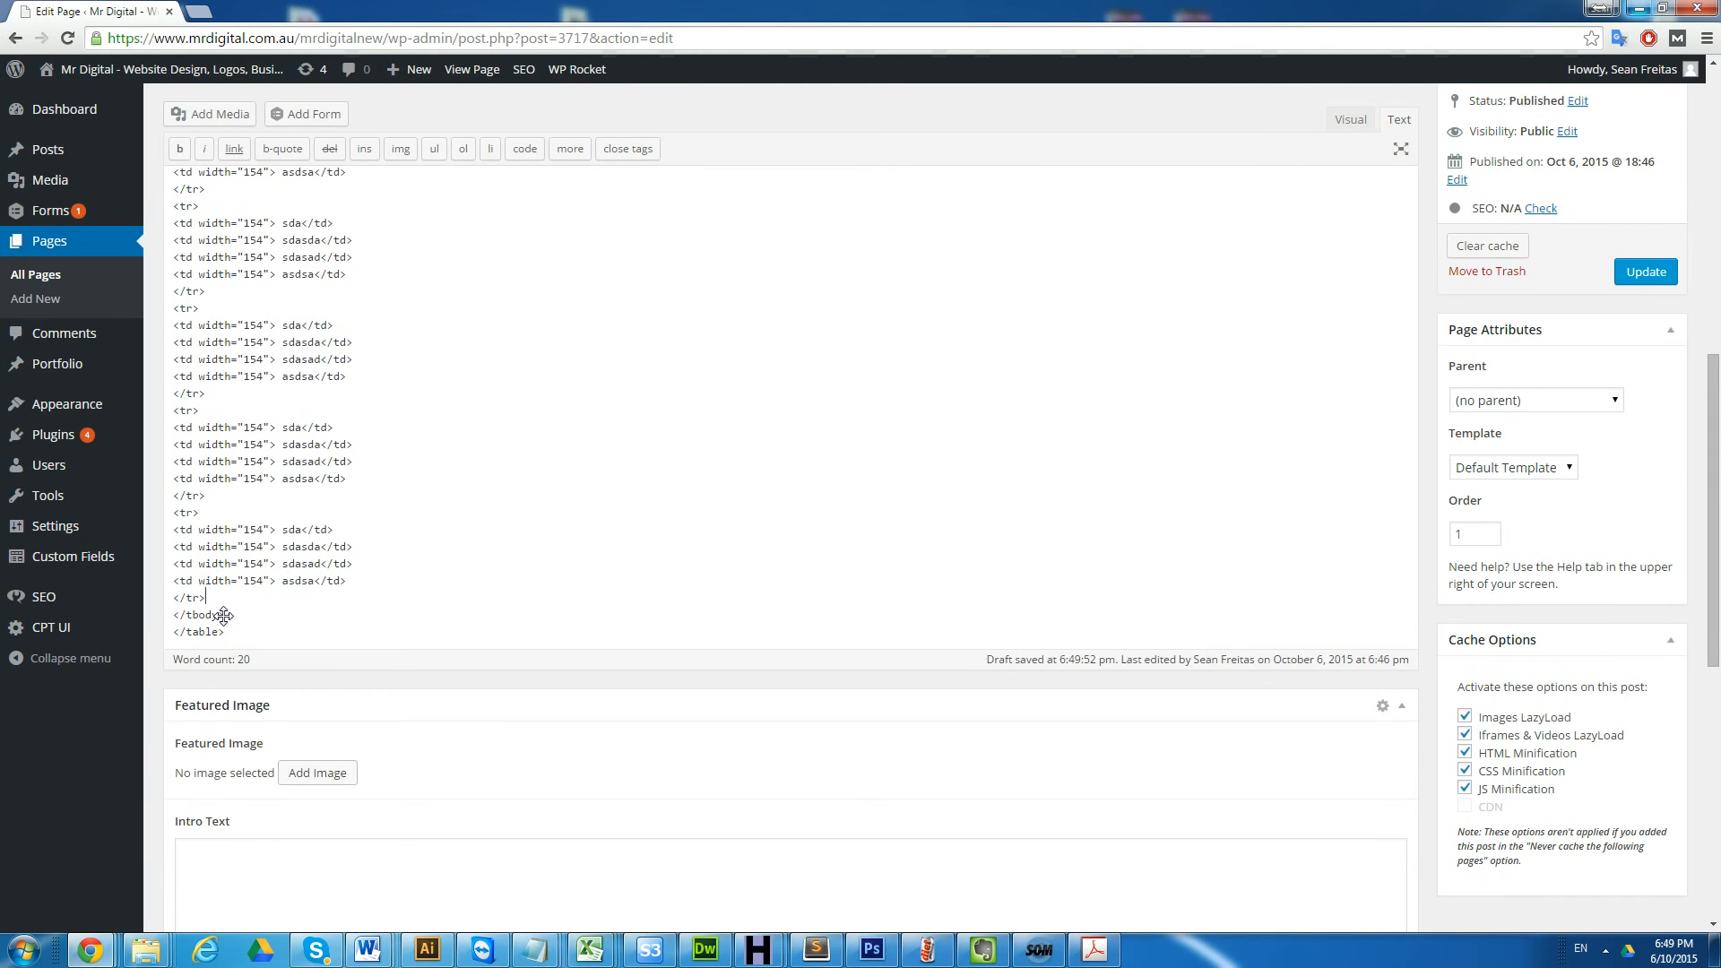
scroll("down", 3)
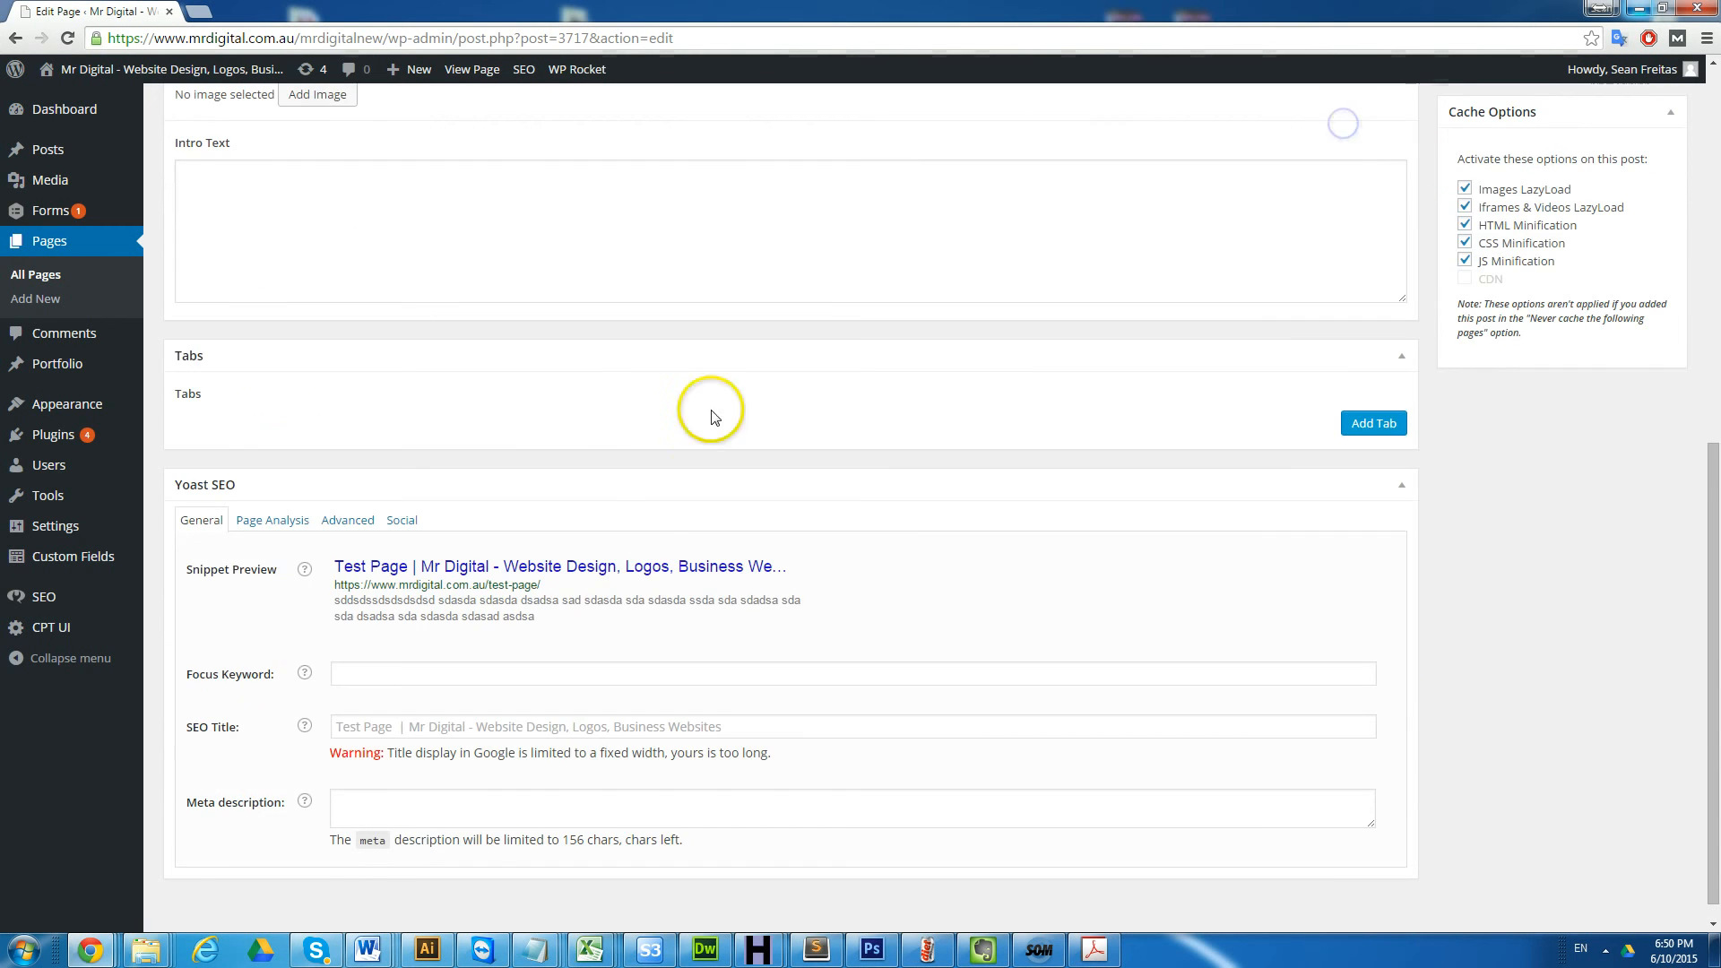
scroll("up", 3)
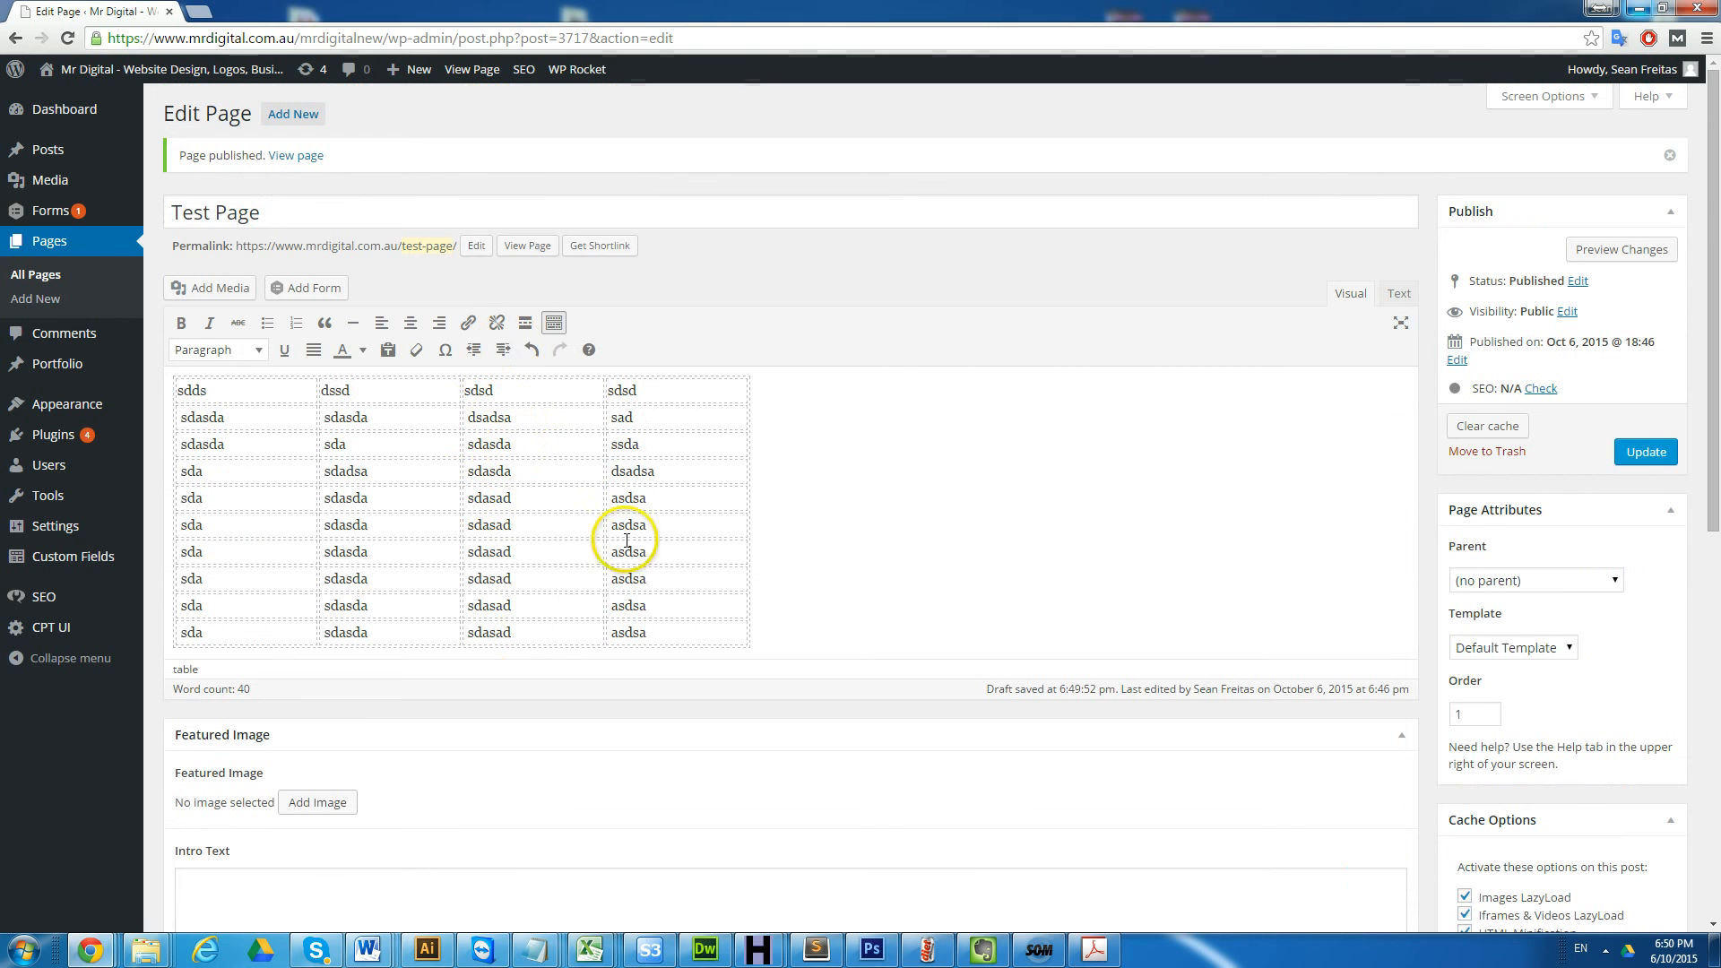
Step: Update the published Test Page with the ten-row table, then switch to Screencast-O-Matic
left_click(1644, 451)
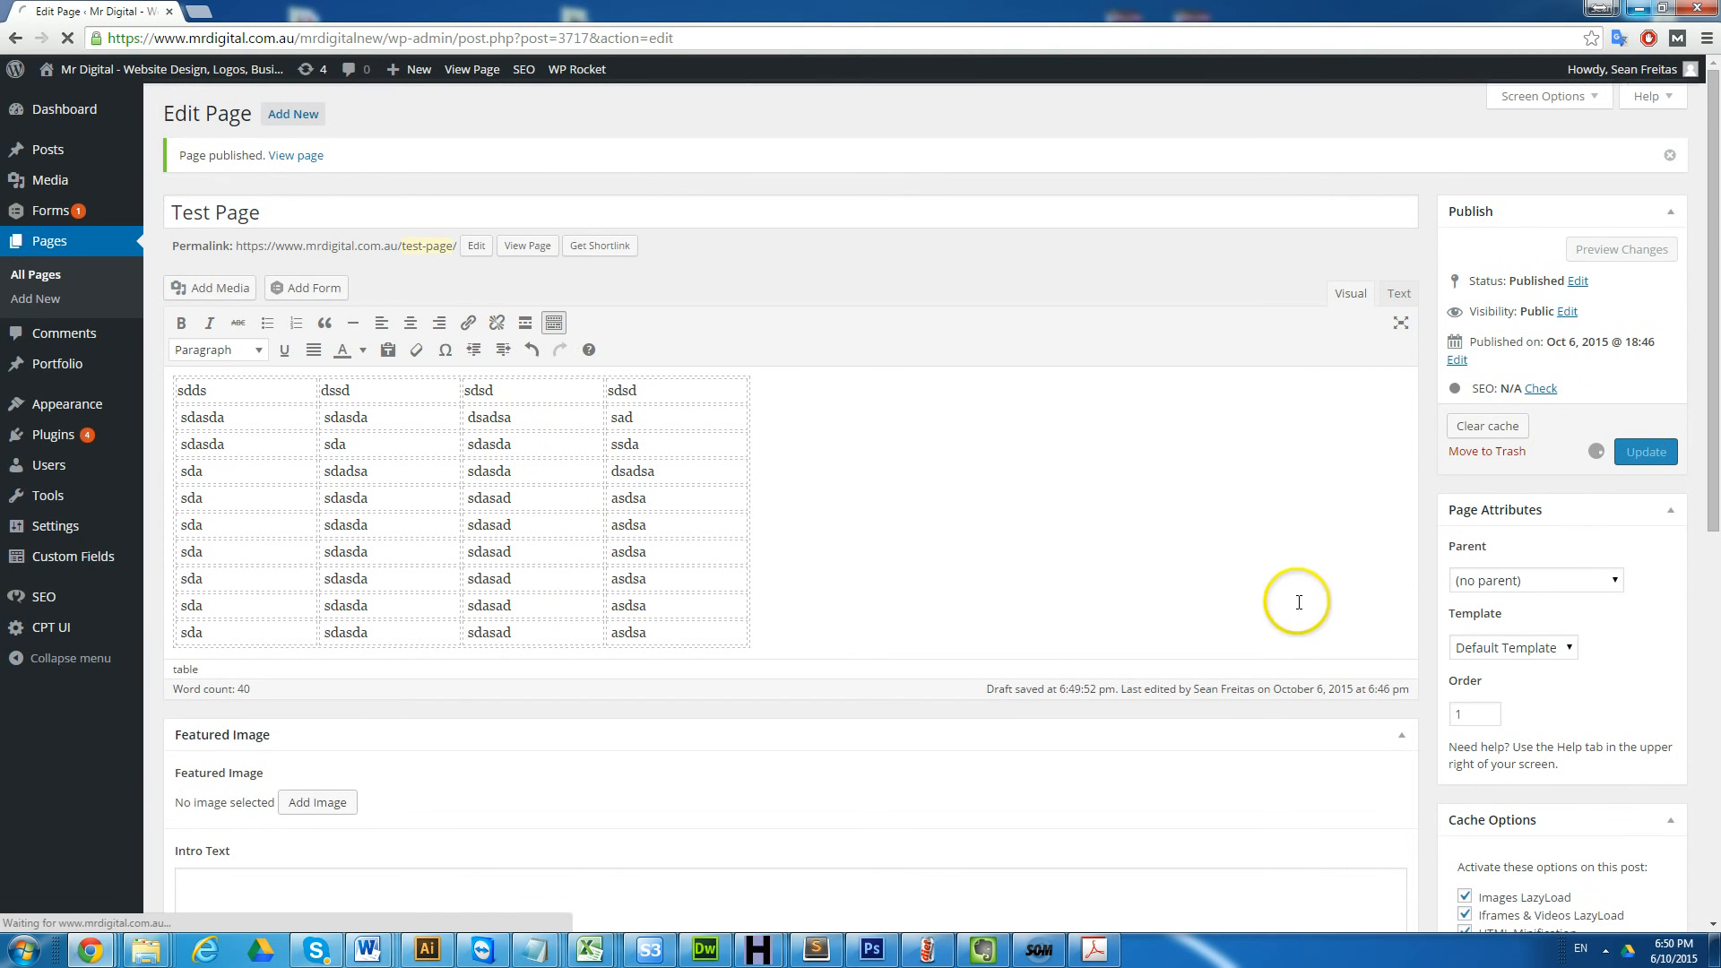
mouse_move(1038, 949)
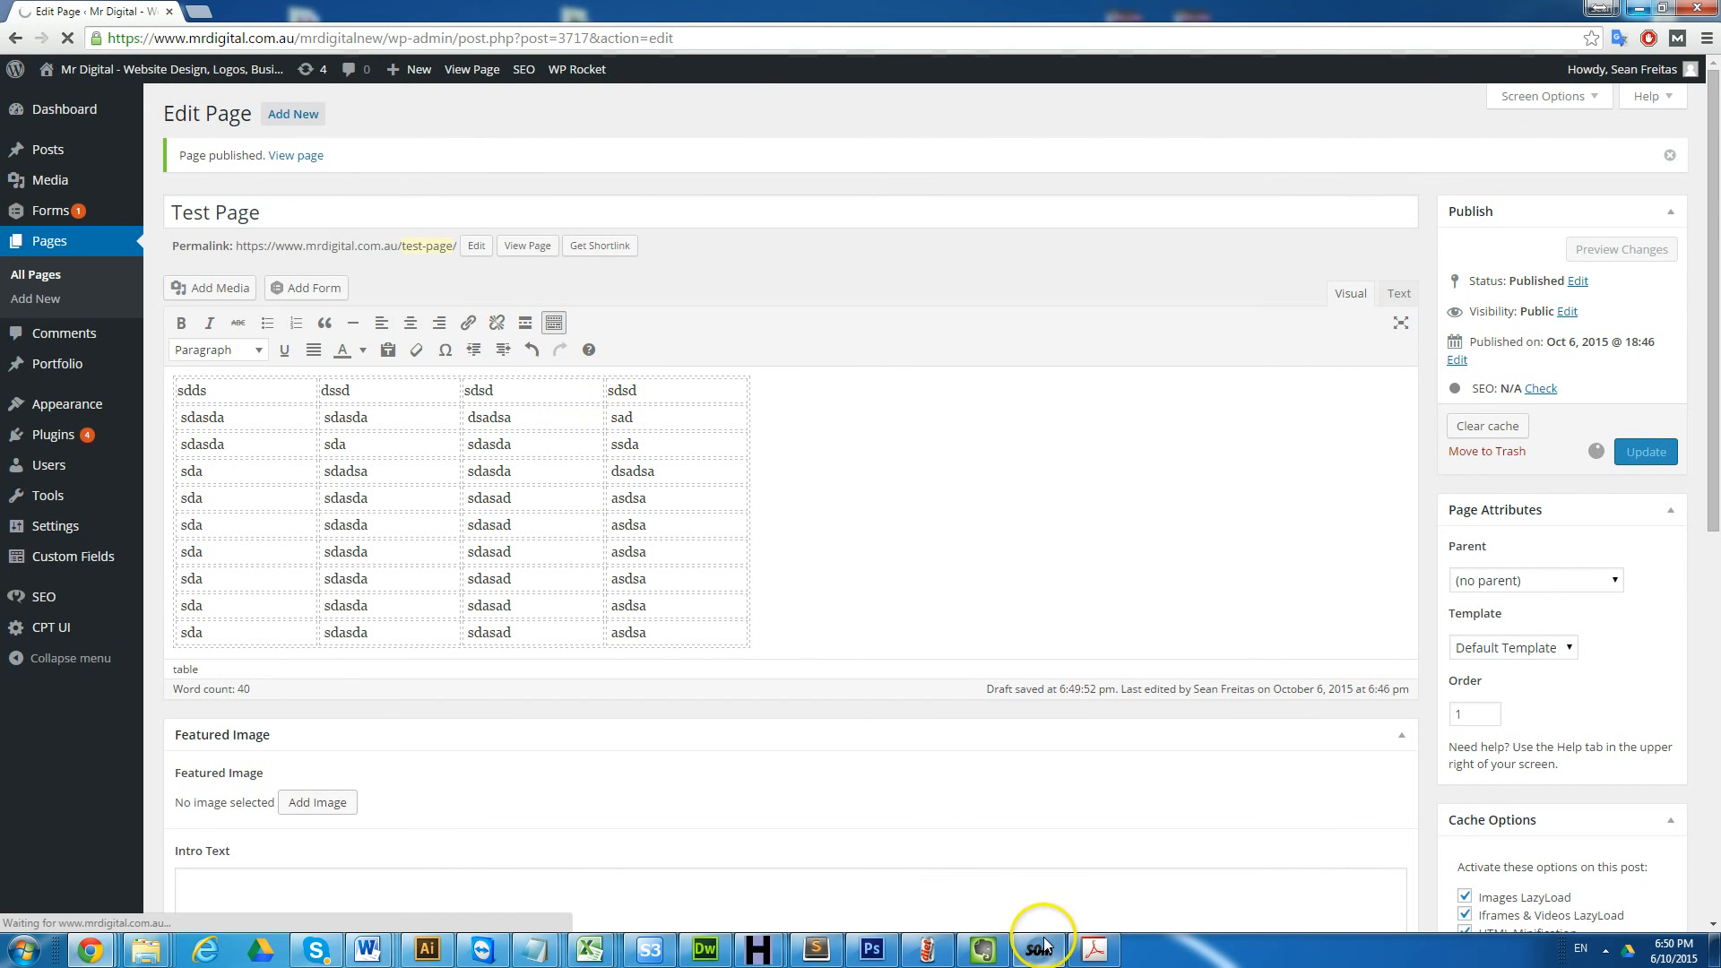
left_click(1646, 451)
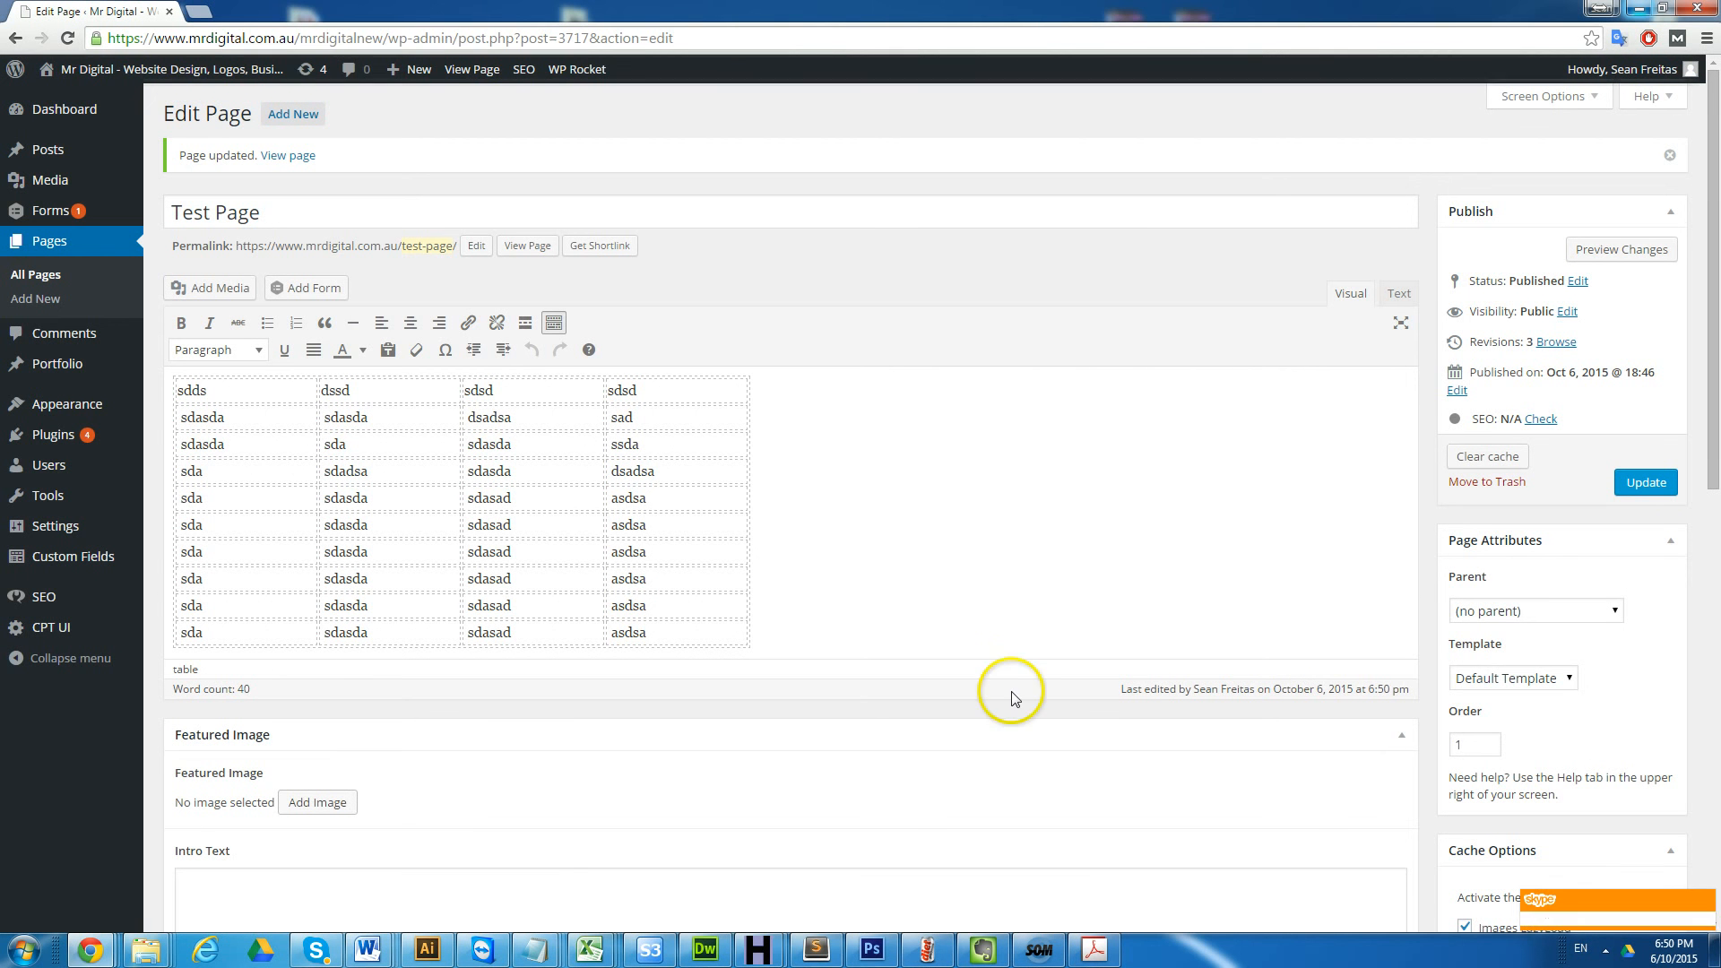
mouse_move(1038, 949)
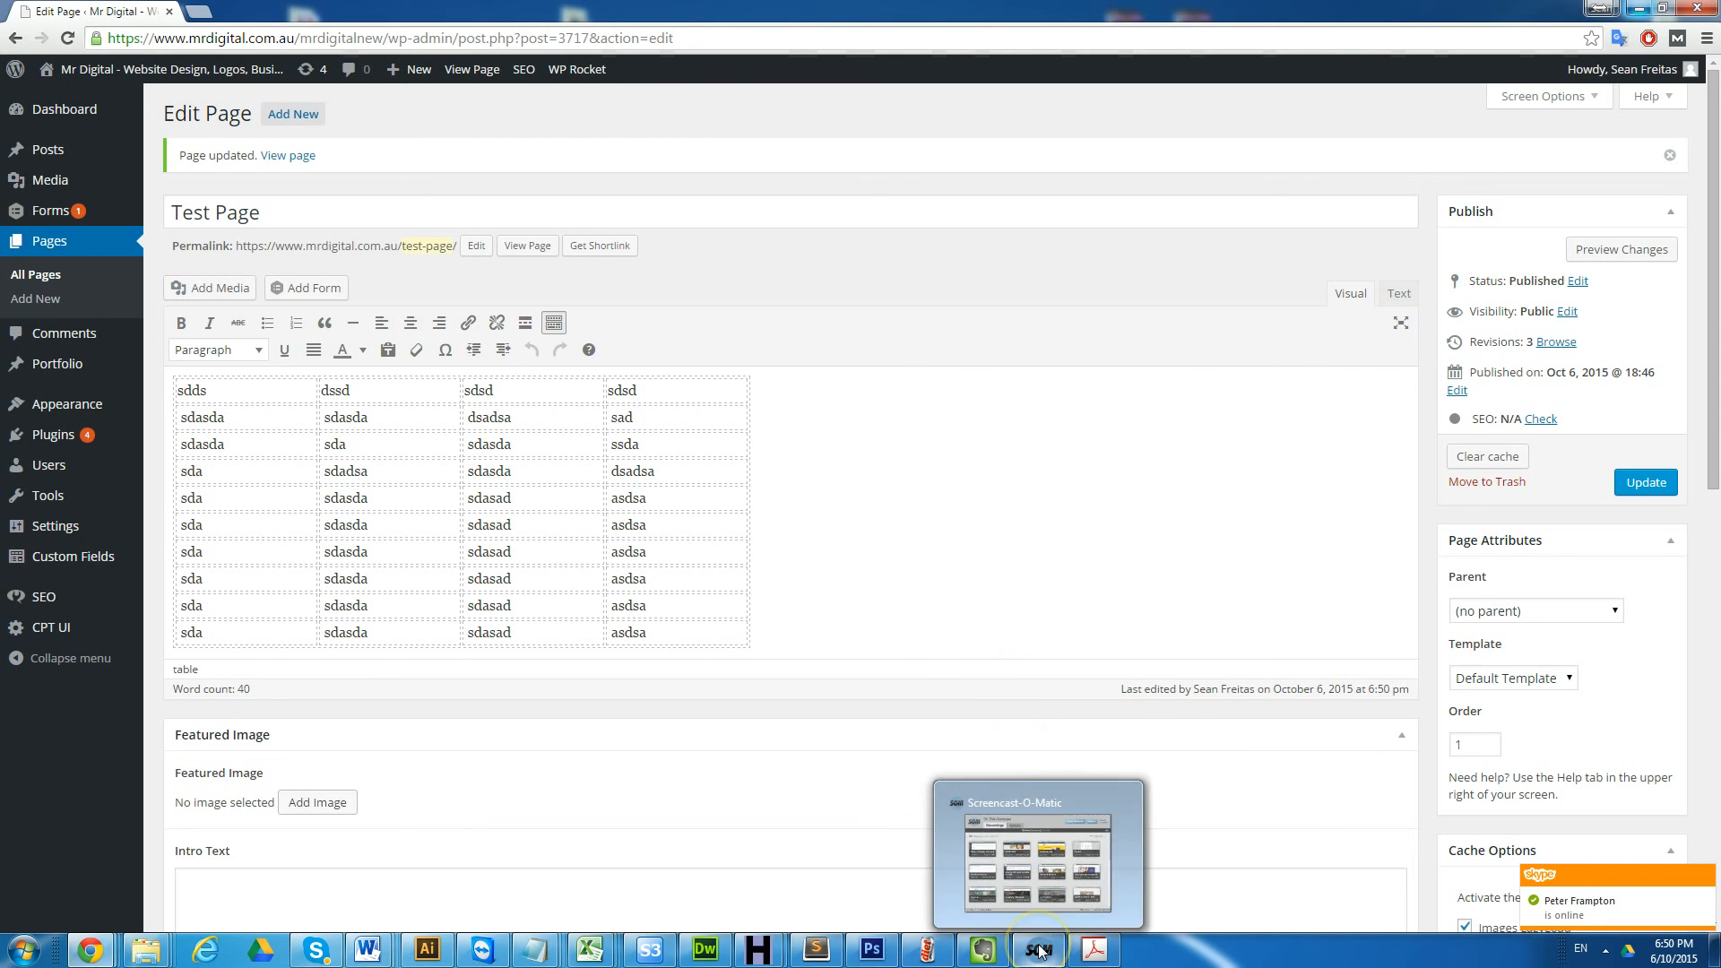